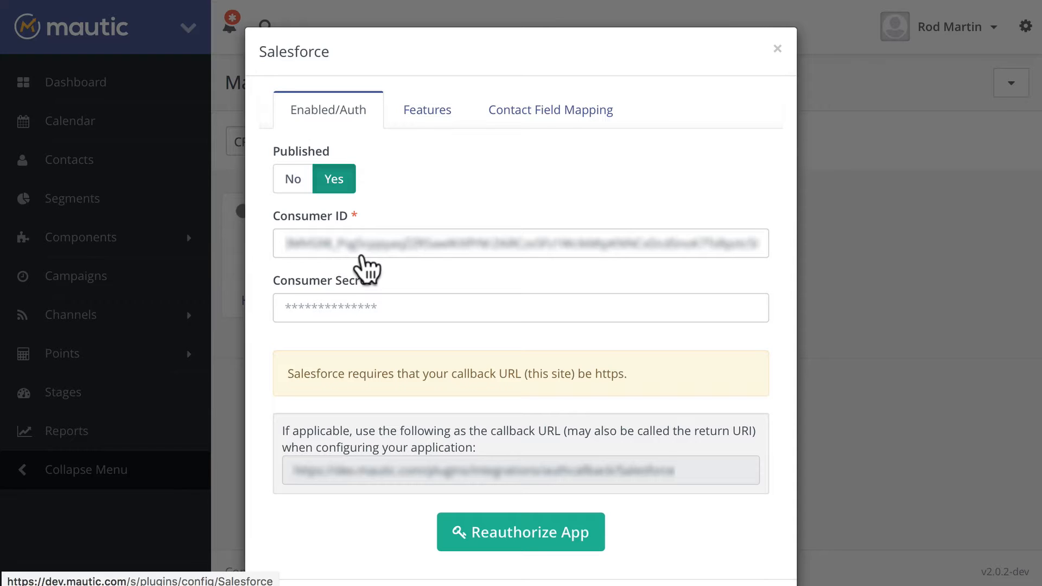
mouse_move(405, 311)
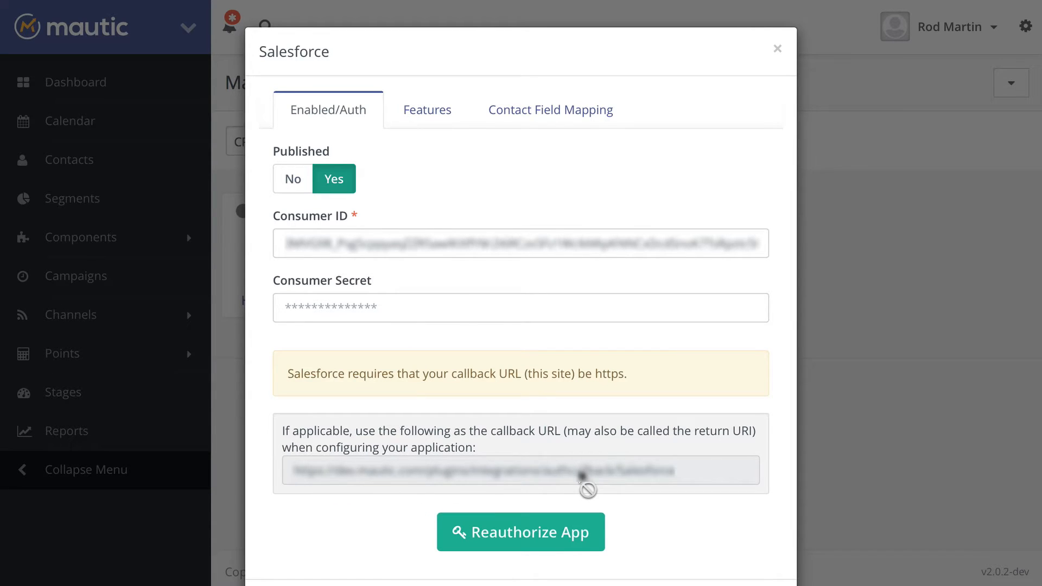
mouse_move(427, 109)
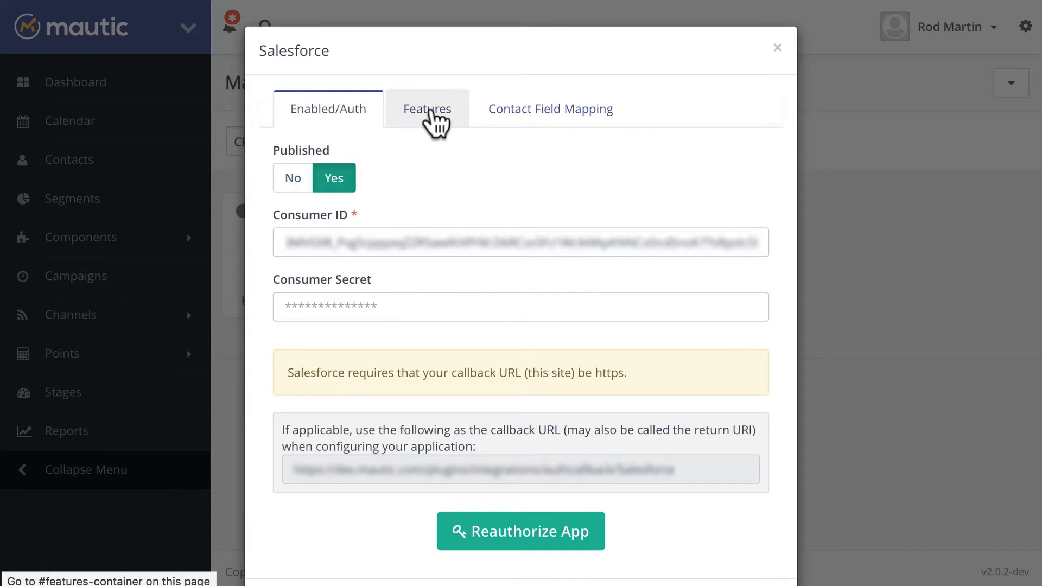
- Review the Salesforce Features settings: Lead, Contact, Activity pulled, namespace prefix 'mautic'
click(426, 109)
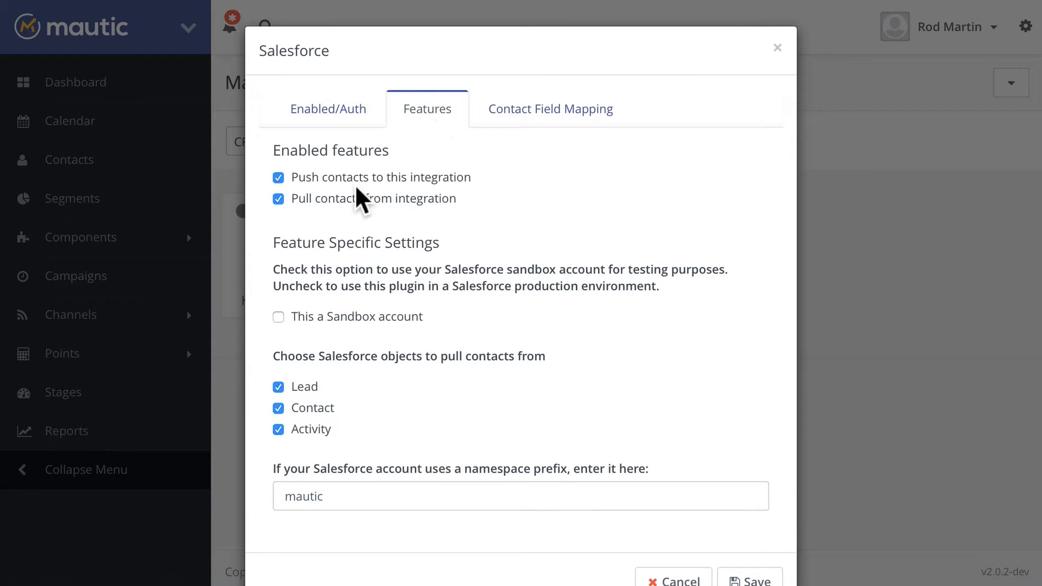
mouse_move(347, 220)
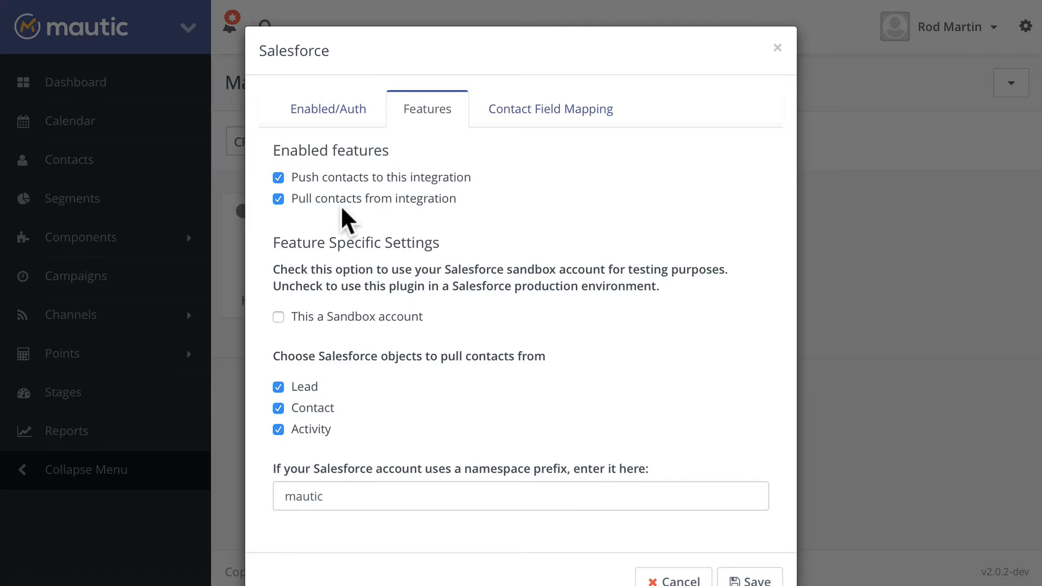
scroll(down, 3)
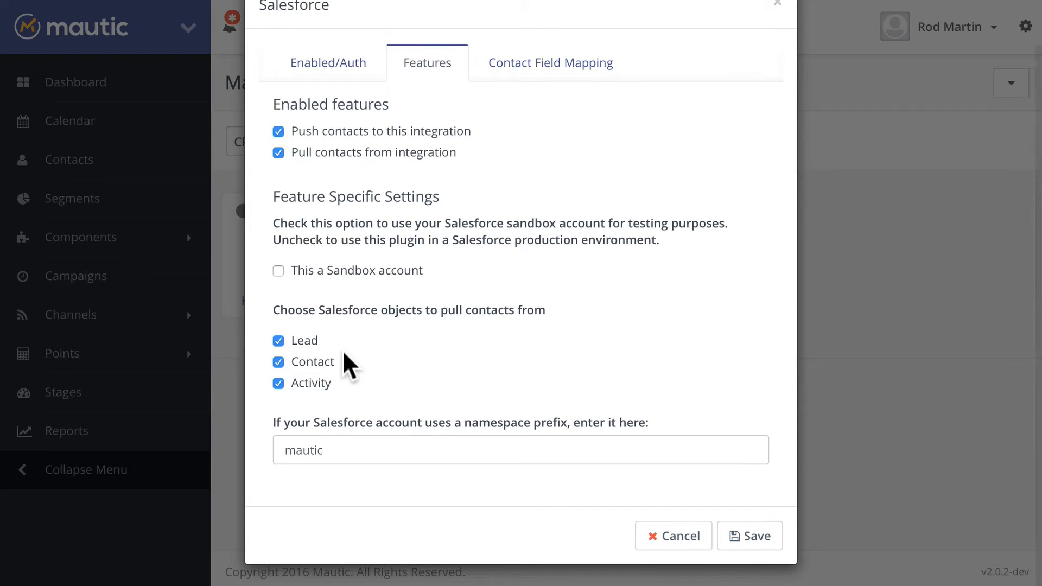
mouse_move(350, 369)
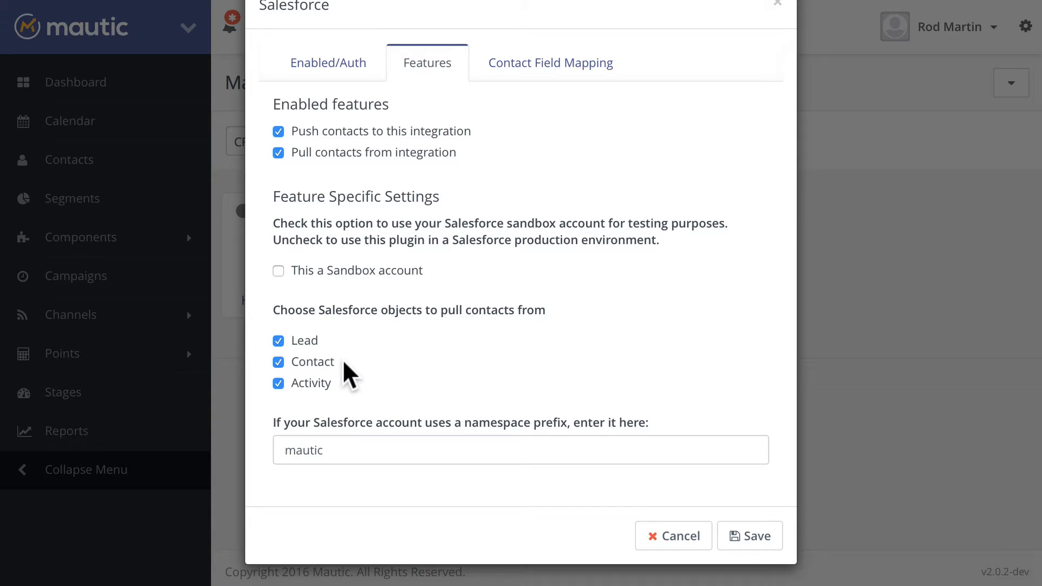
mouse_move(353, 405)
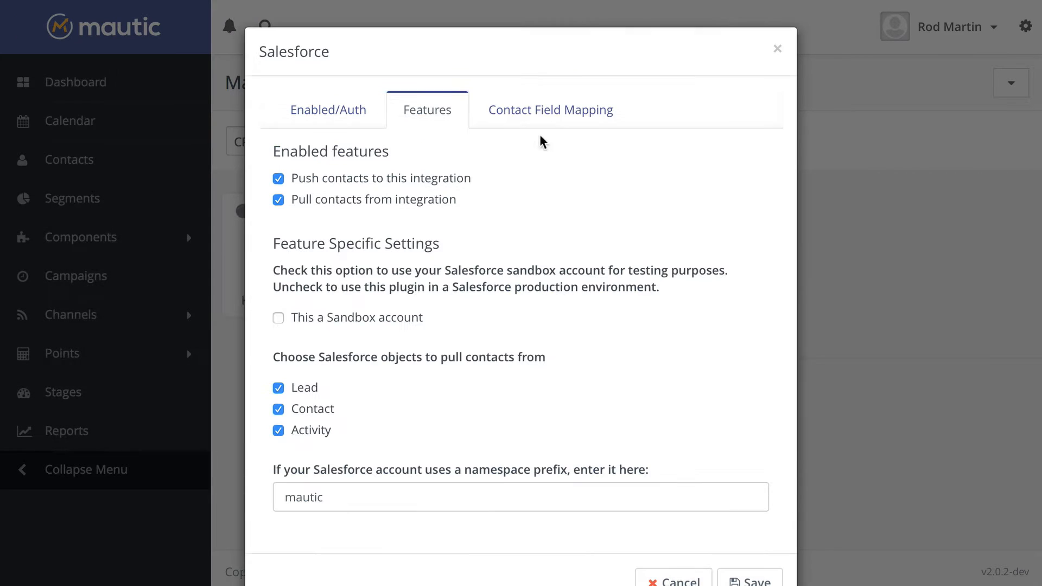
- Review the Contact Field Mapping pairing Salesforce Lead fields with Mautic core fields
click(551, 109)
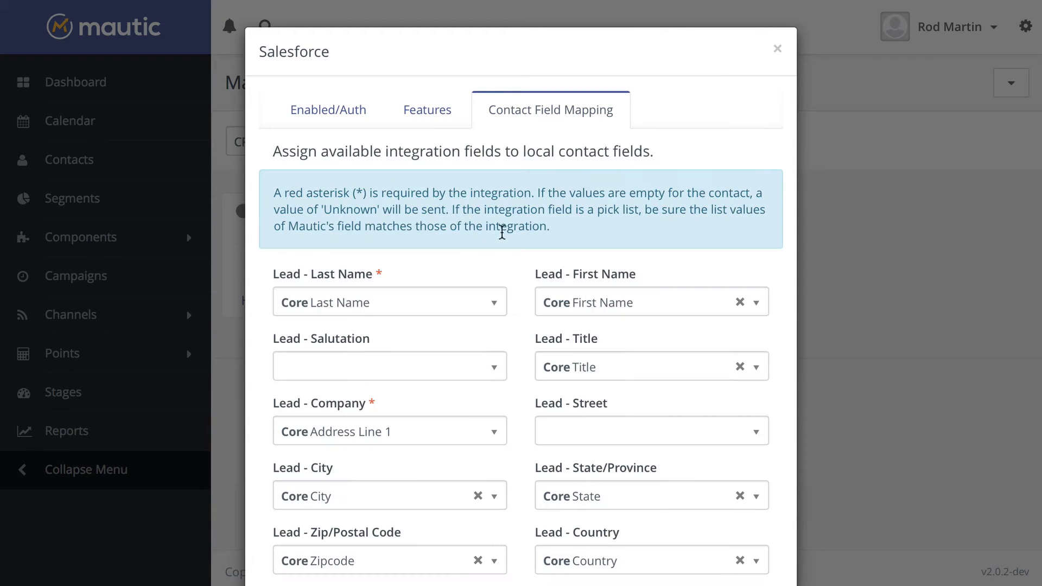
scroll(down, 3)
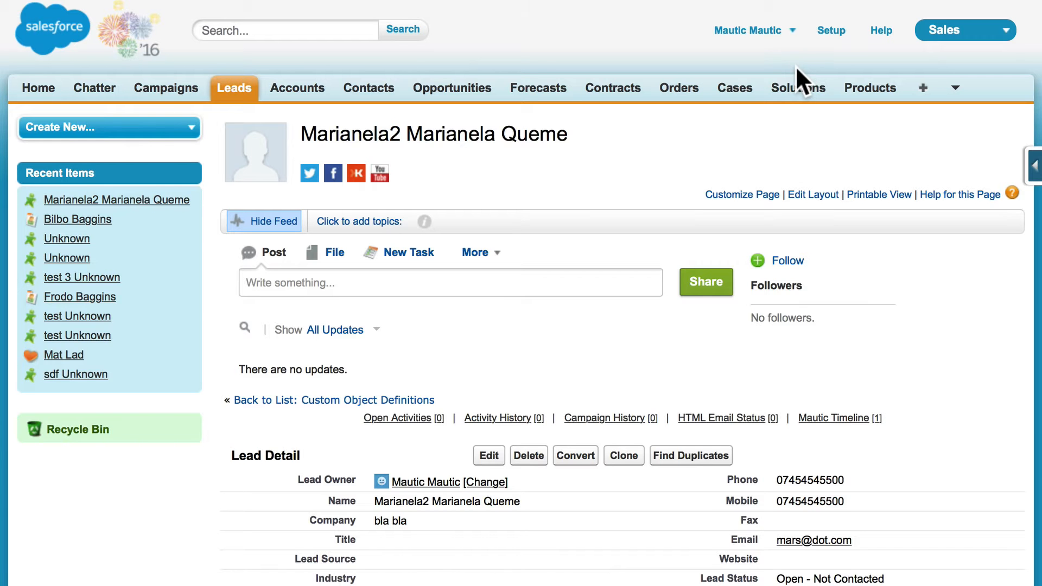
- Go to Salesforce Setup, Build > Create > Objects to list Lead and Mautic__timeline
click(830, 31)
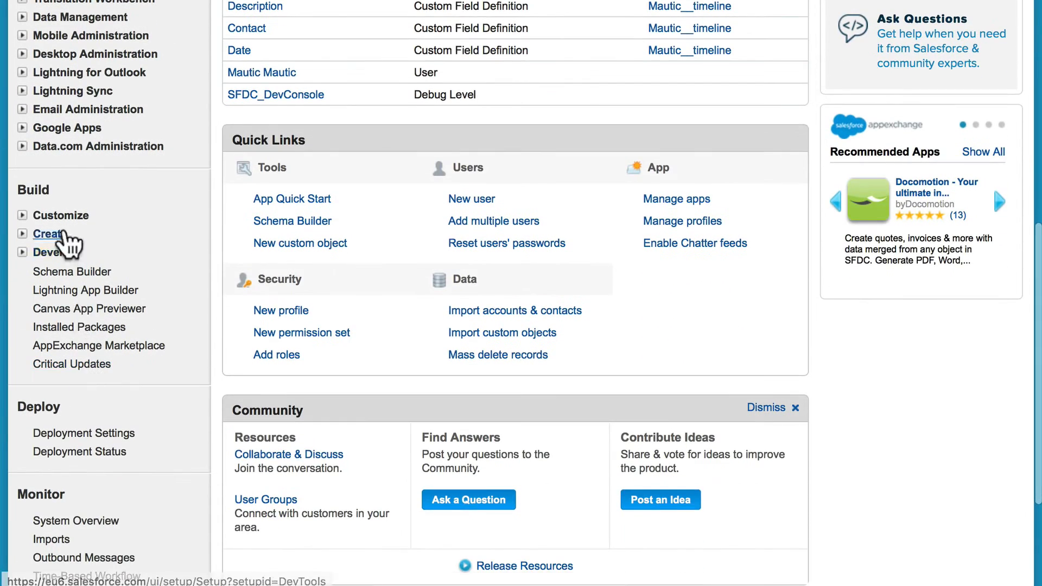
click(47, 233)
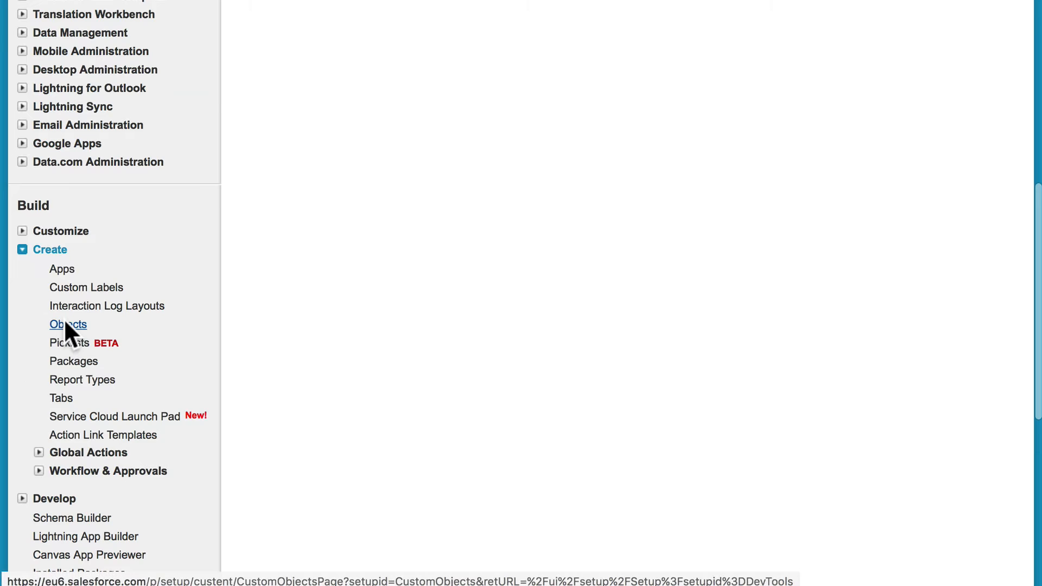
click(68, 324)
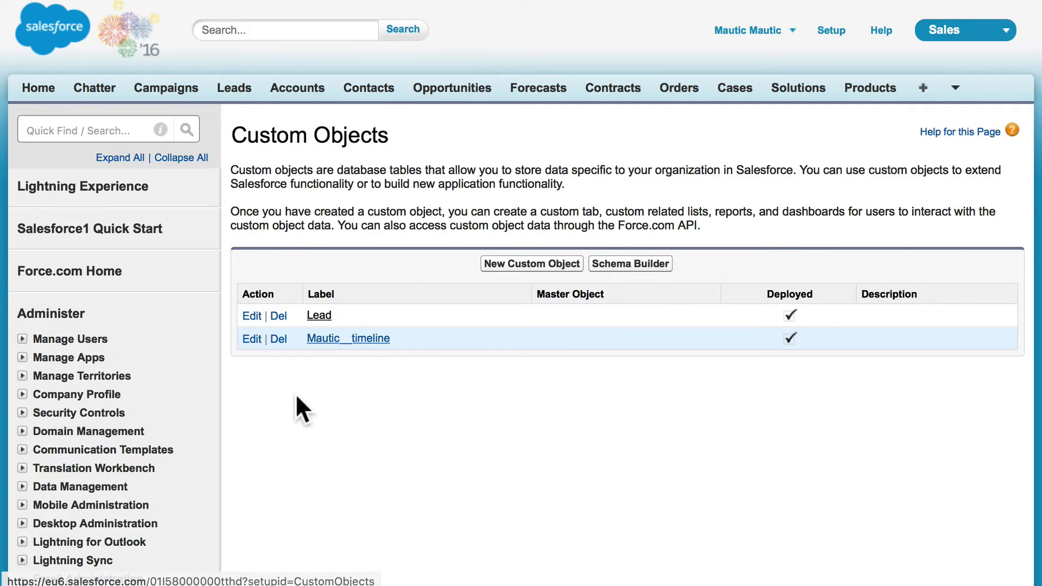
- Check Mautic__timeline's namespace prefix 'mautic', then return to Mautic's Salesforce plugin settings
click(347, 339)
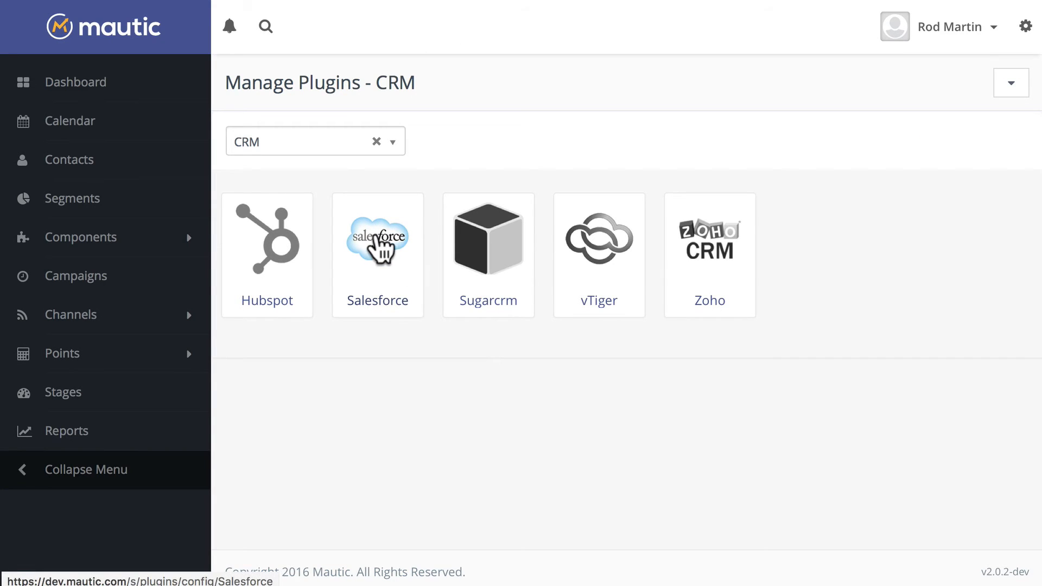
click(377, 239)
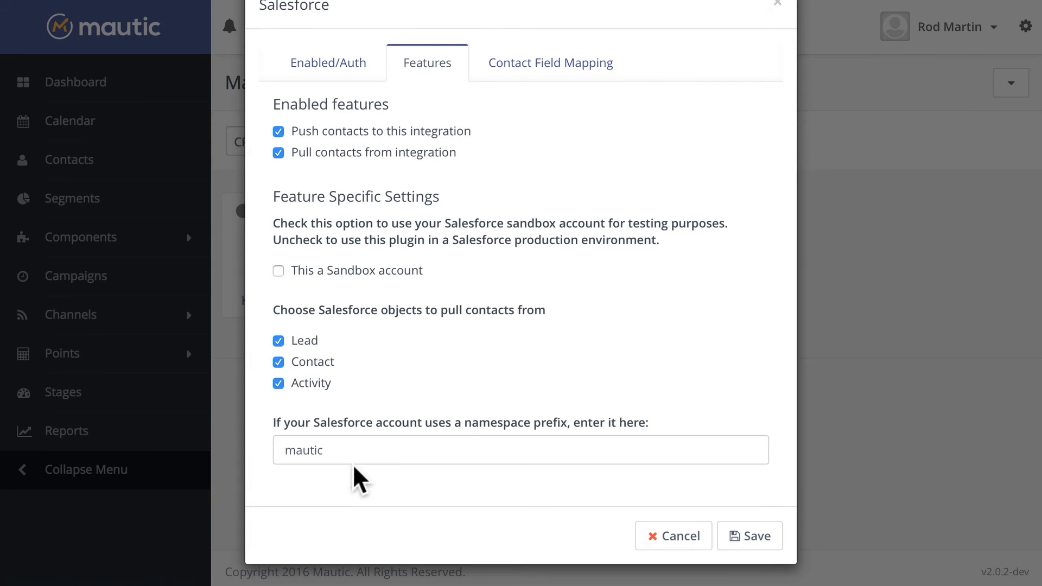
mouse_move(571, 442)
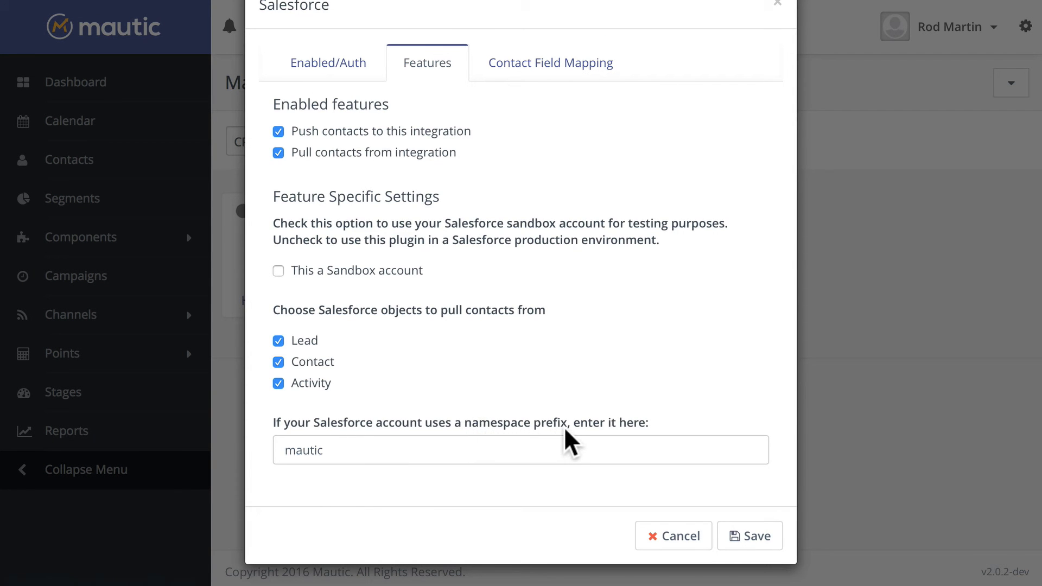
mouse_move(551, 62)
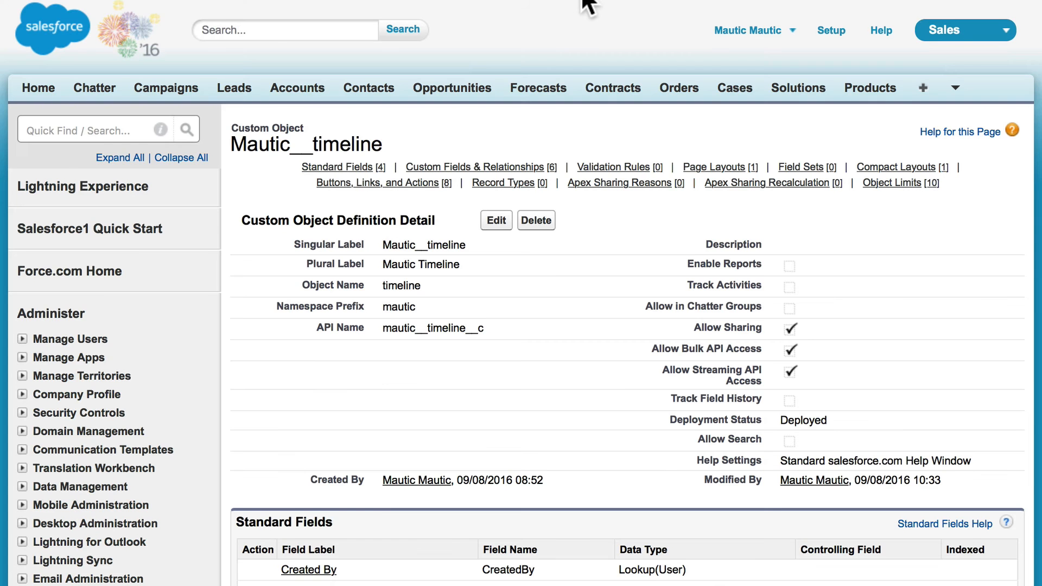
mouse_move(289, 316)
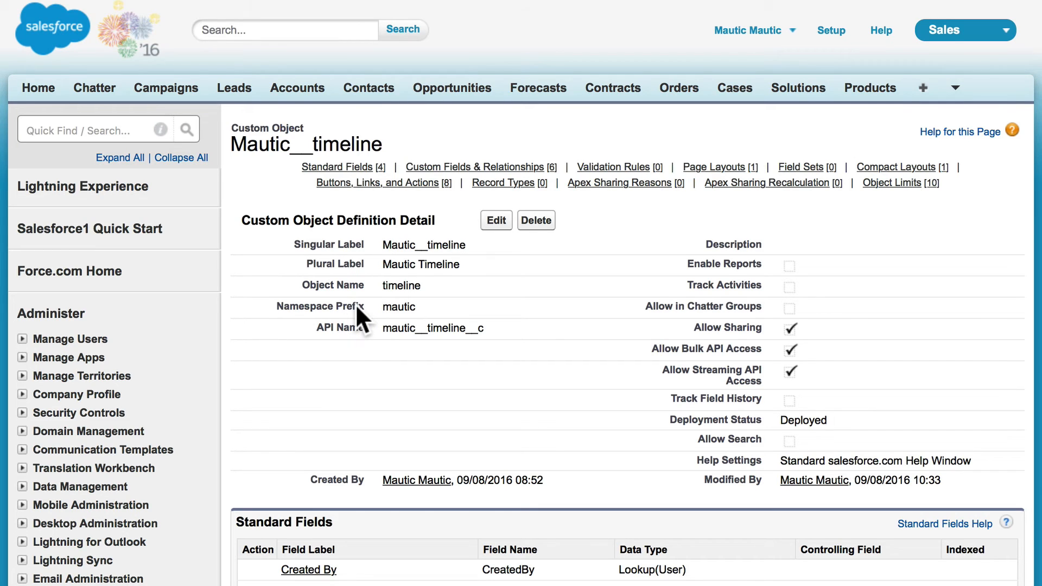
mouse_move(345, 326)
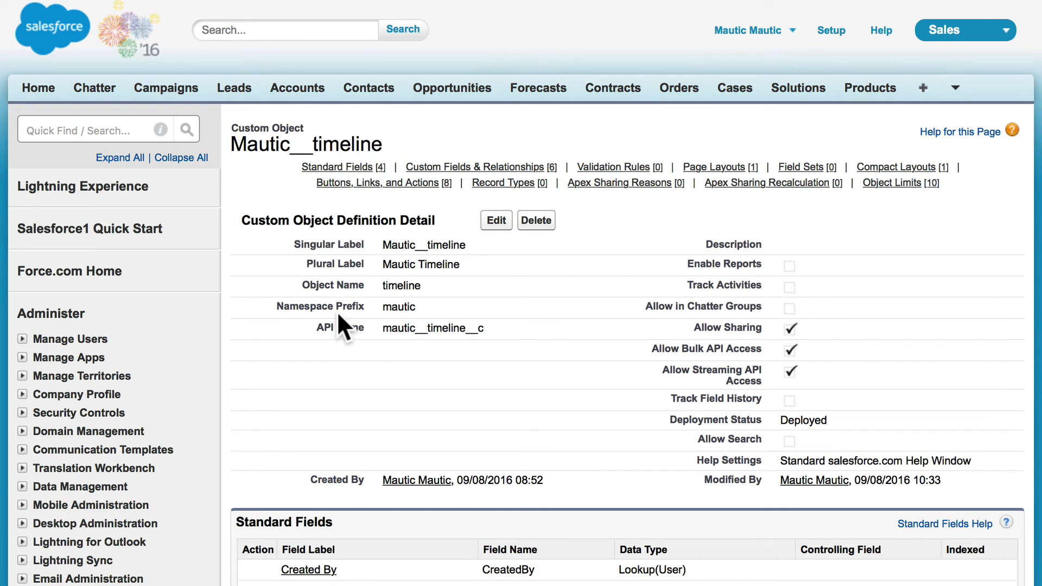
mouse_move(399, 323)
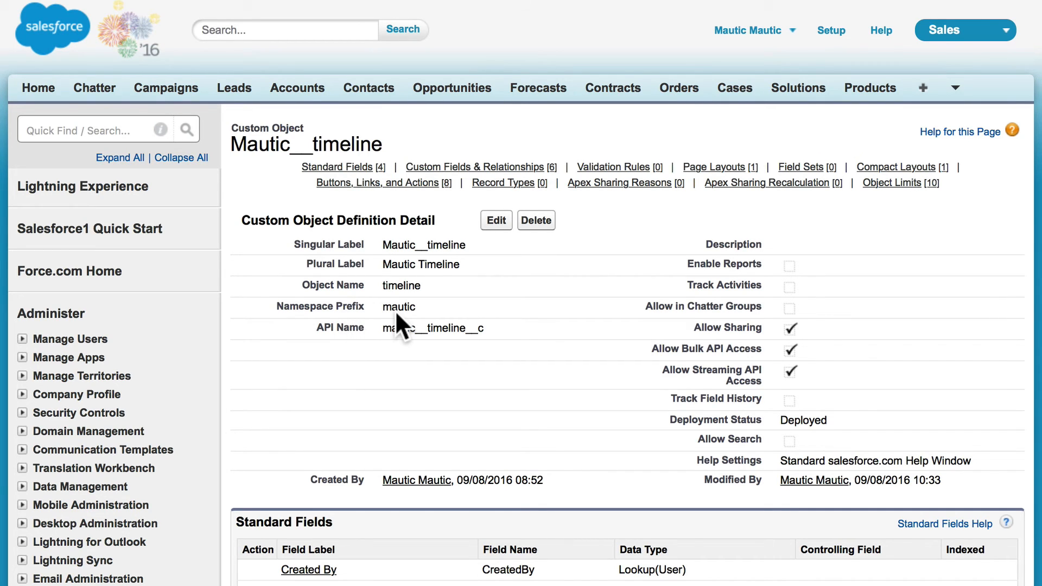